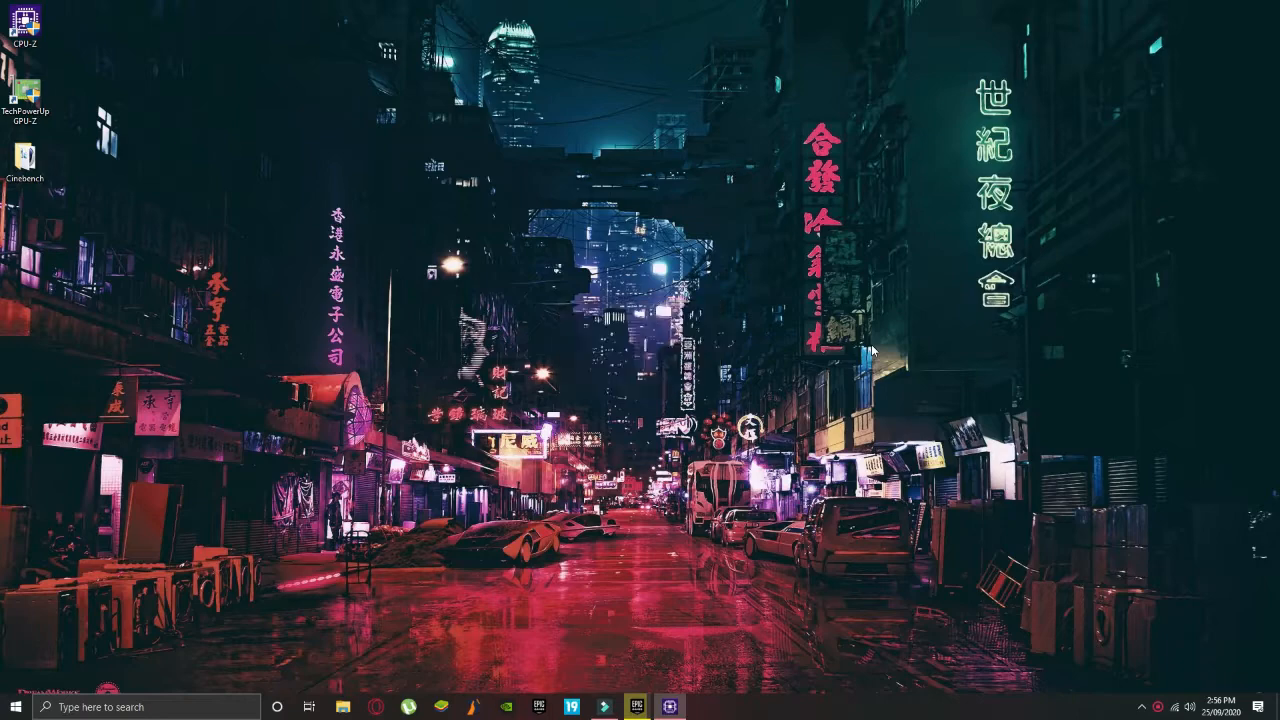
- Launch CPU-Z from the desktop shortcut to show the Intel Core i7-4790 details
double_click(24, 30)
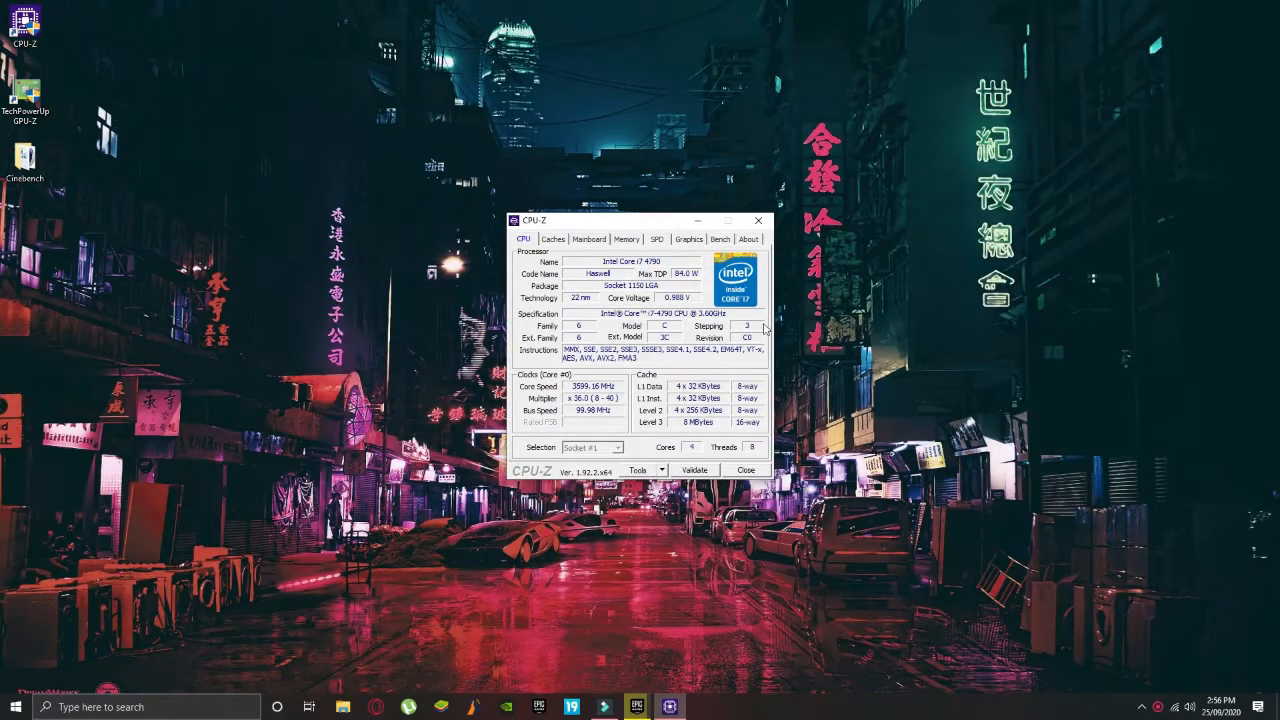
mouse_move(642, 416)
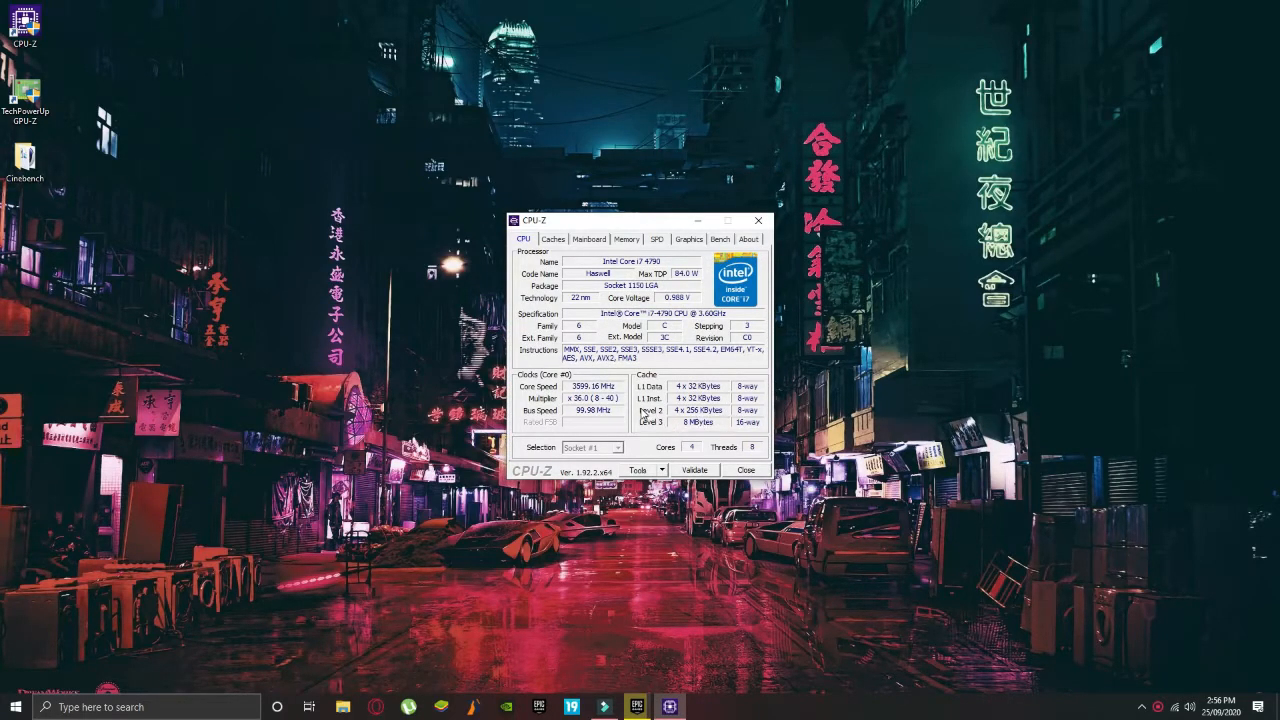
mouse_move(640, 418)
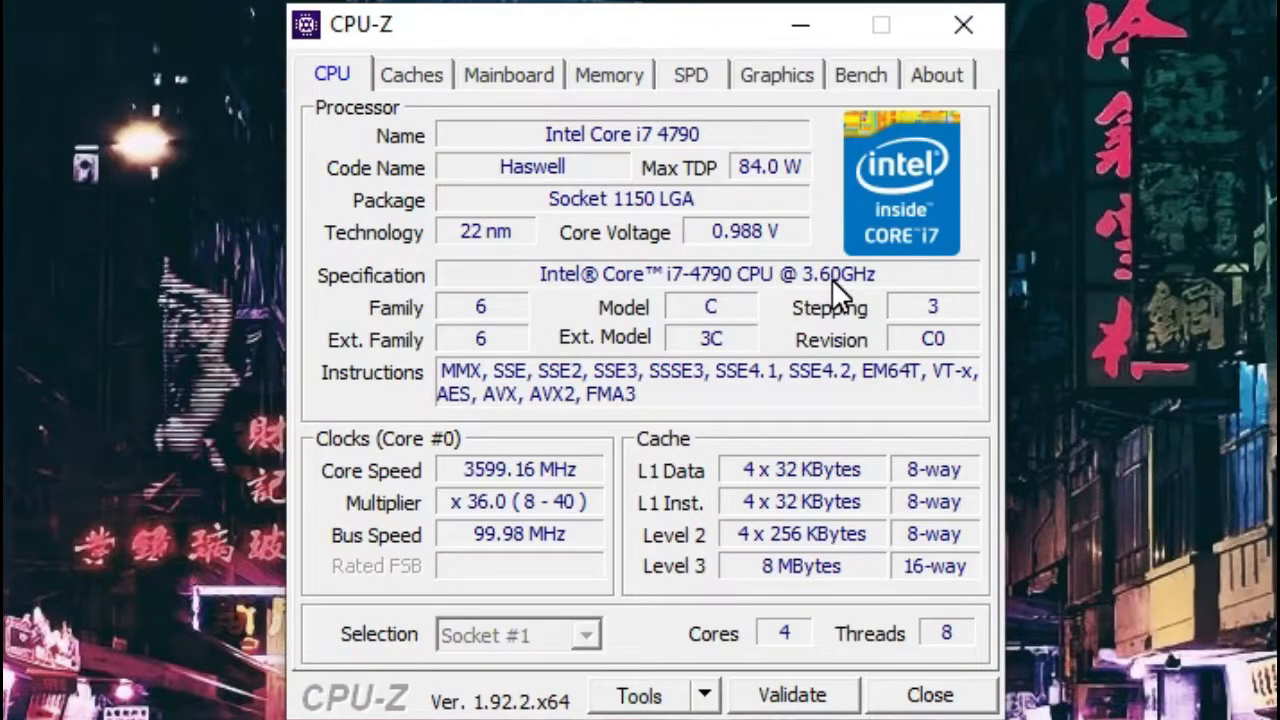
mouse_move(684, 216)
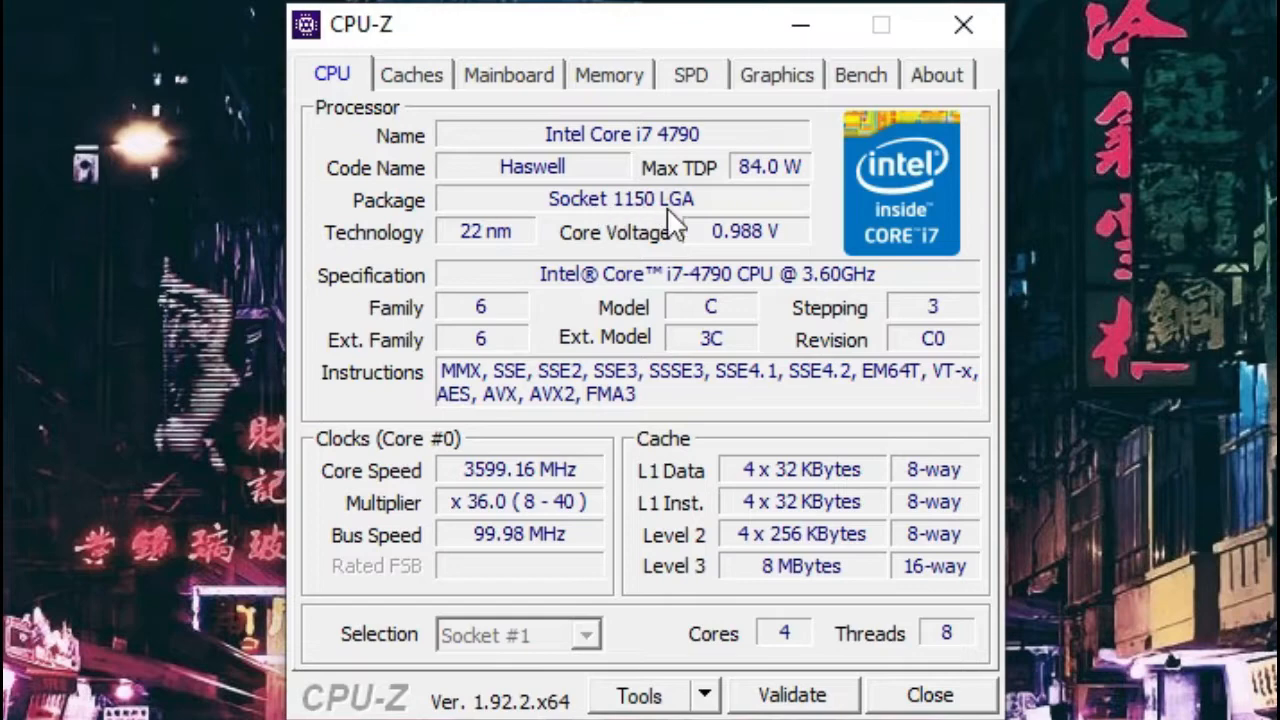
mouse_move(684, 228)
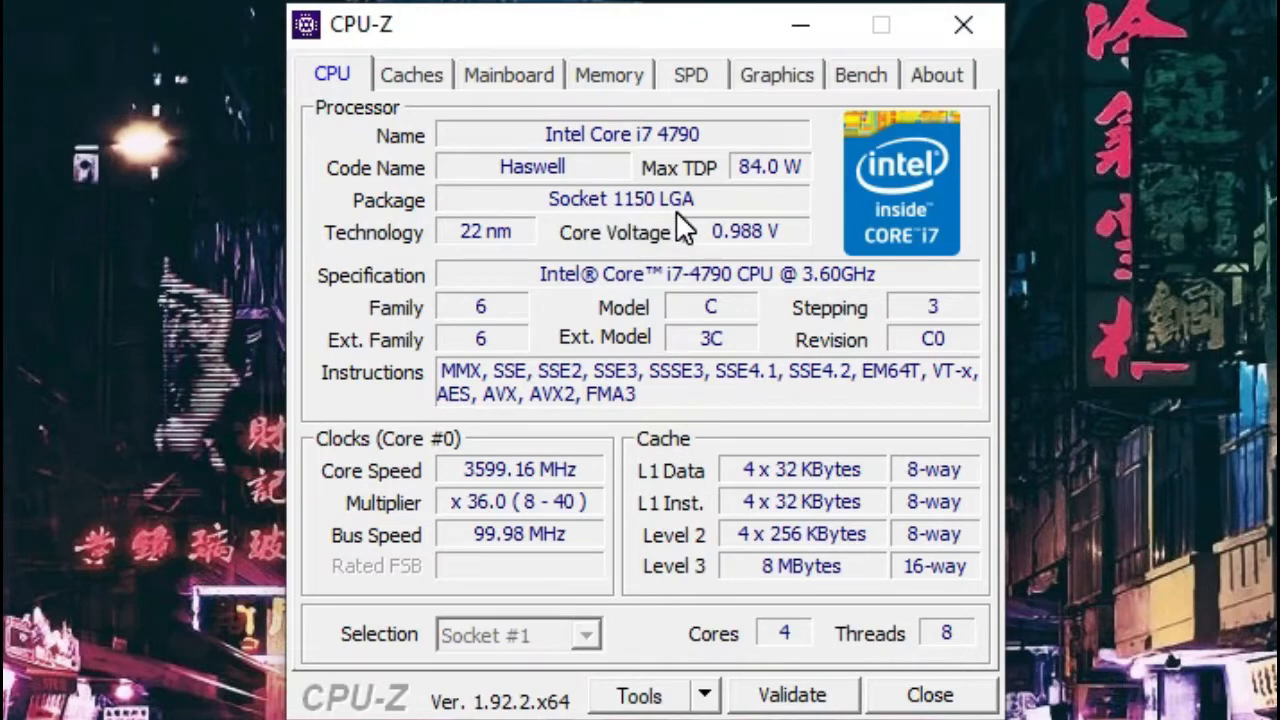
mouse_move(660, 256)
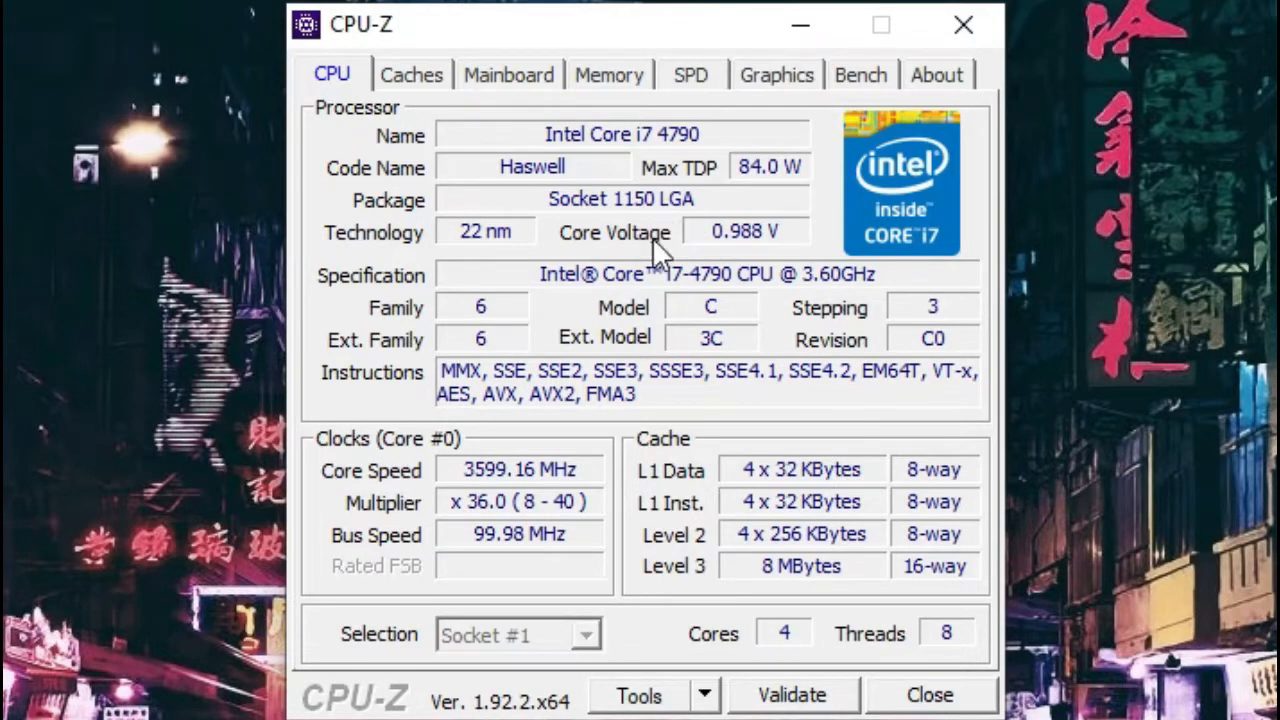
mouse_move(936, 656)
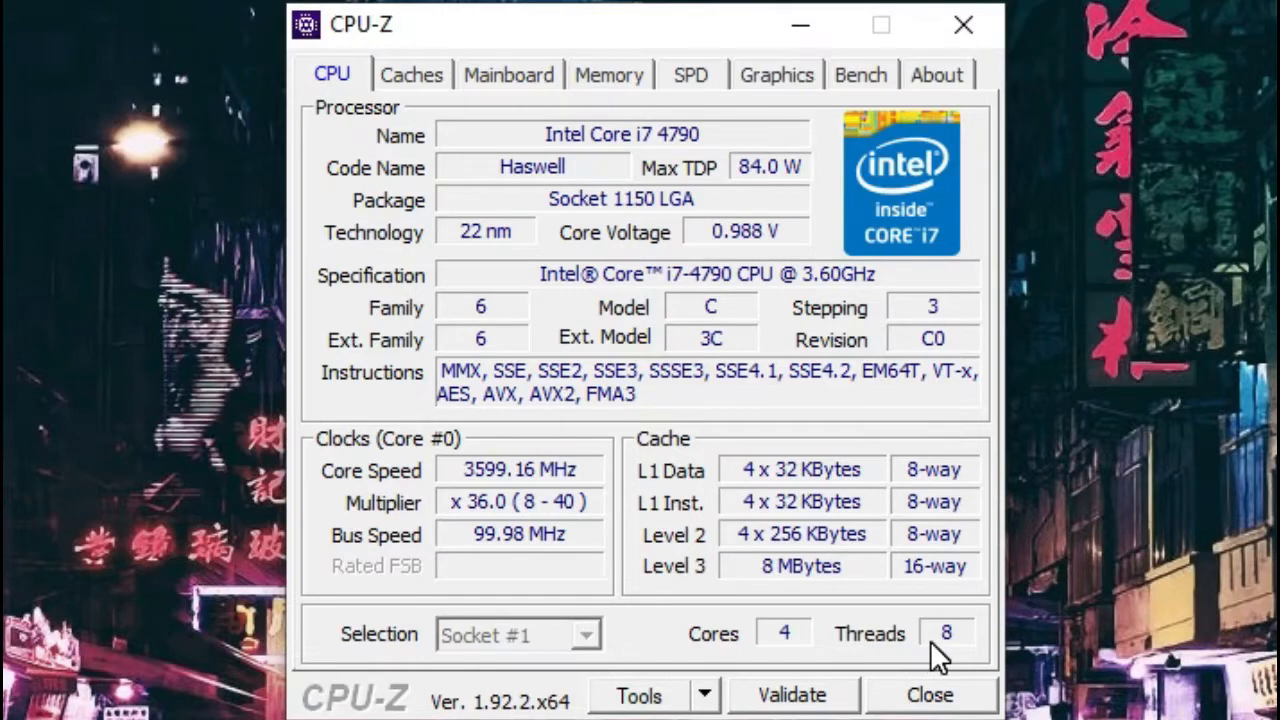
mouse_move(556, 276)
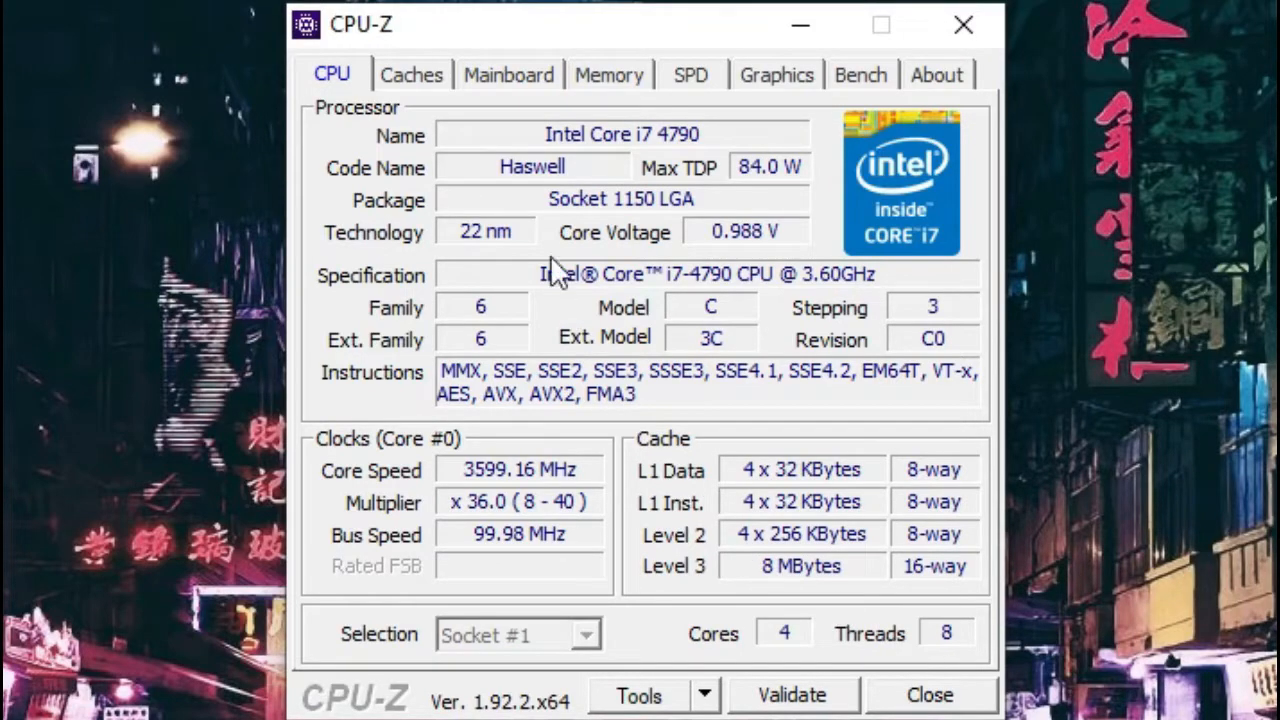
- Review the ASUS B85M-E mainboard and the 8 GB dual-channel DDR3 memory pages
left_click(508, 74)
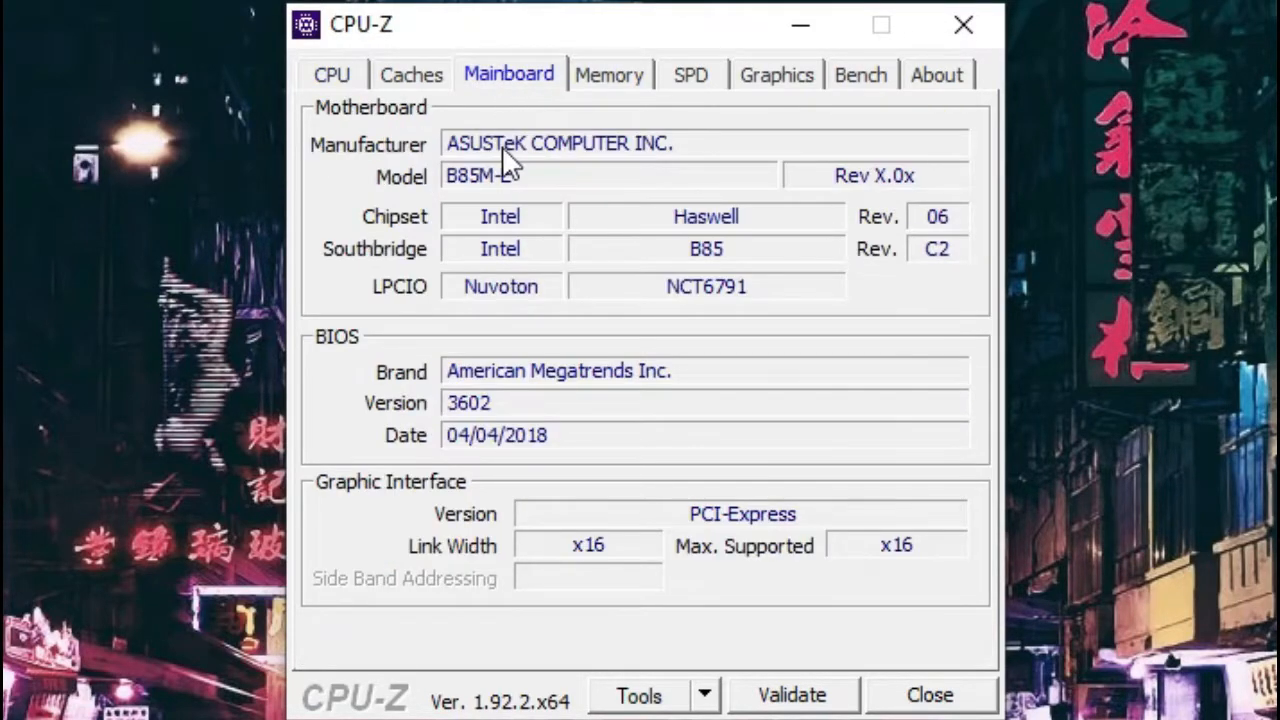
mouse_move(776, 236)
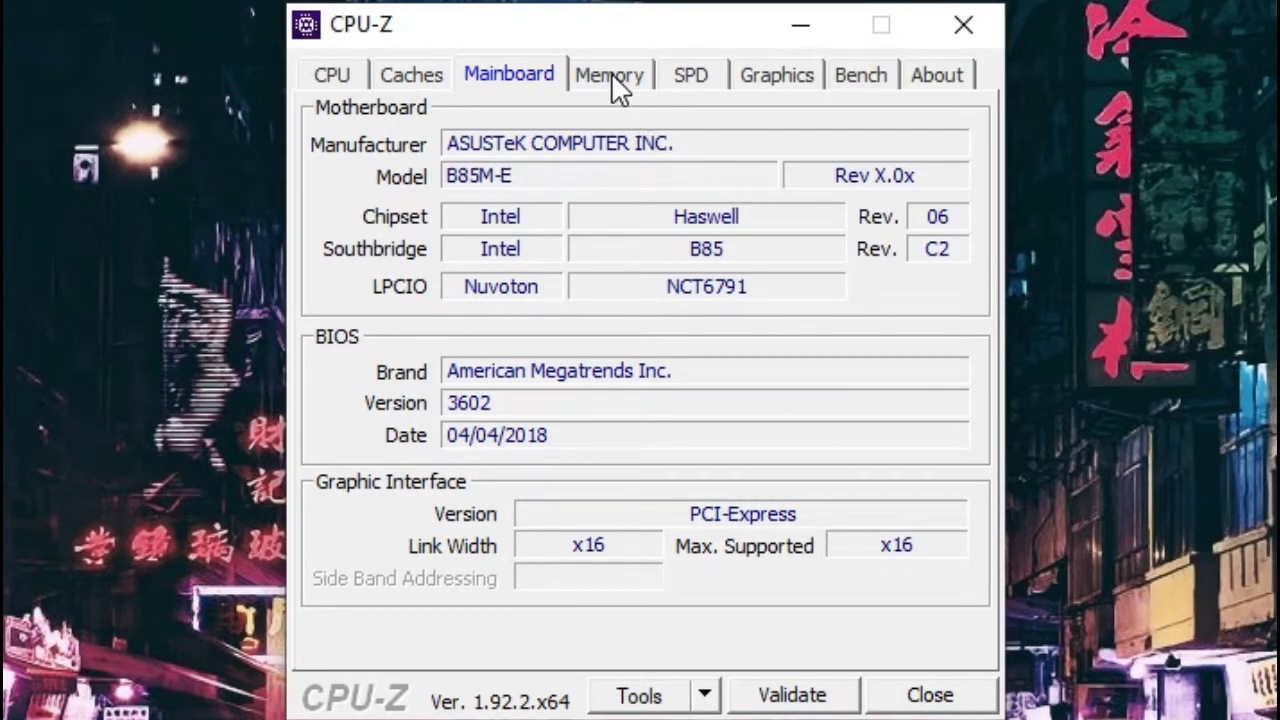
left_click(608, 74)
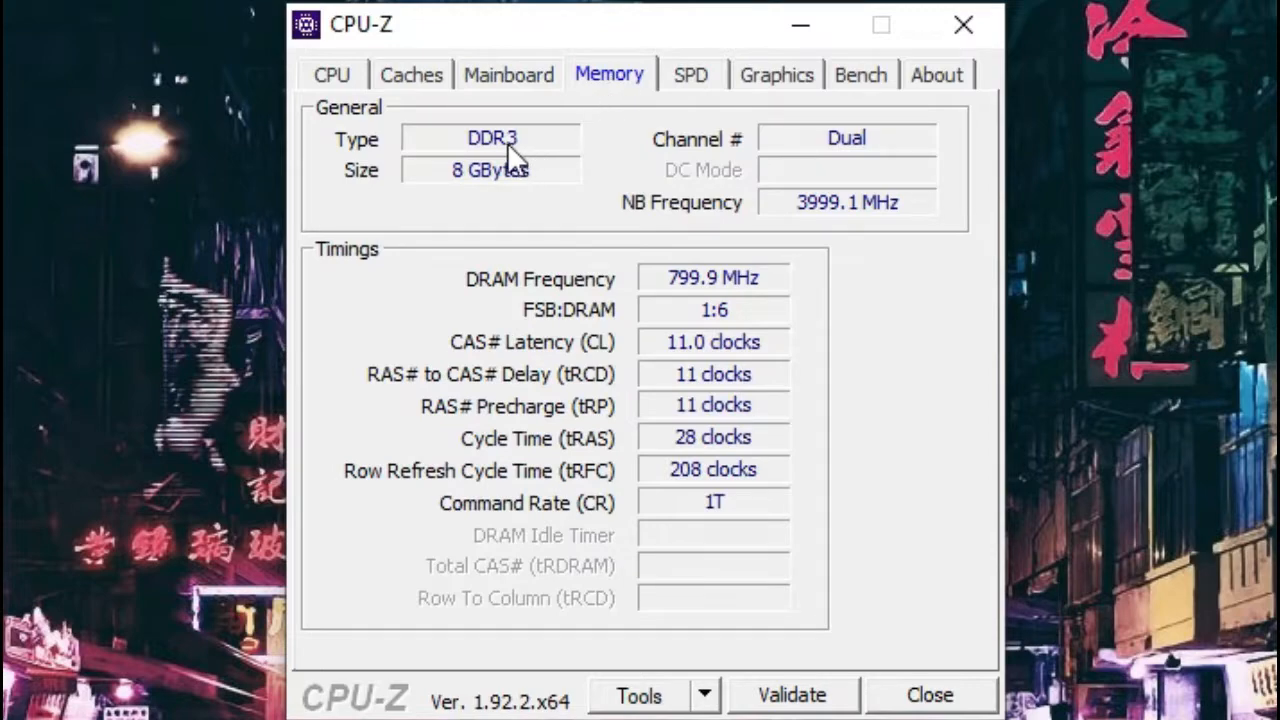
mouse_move(900, 152)
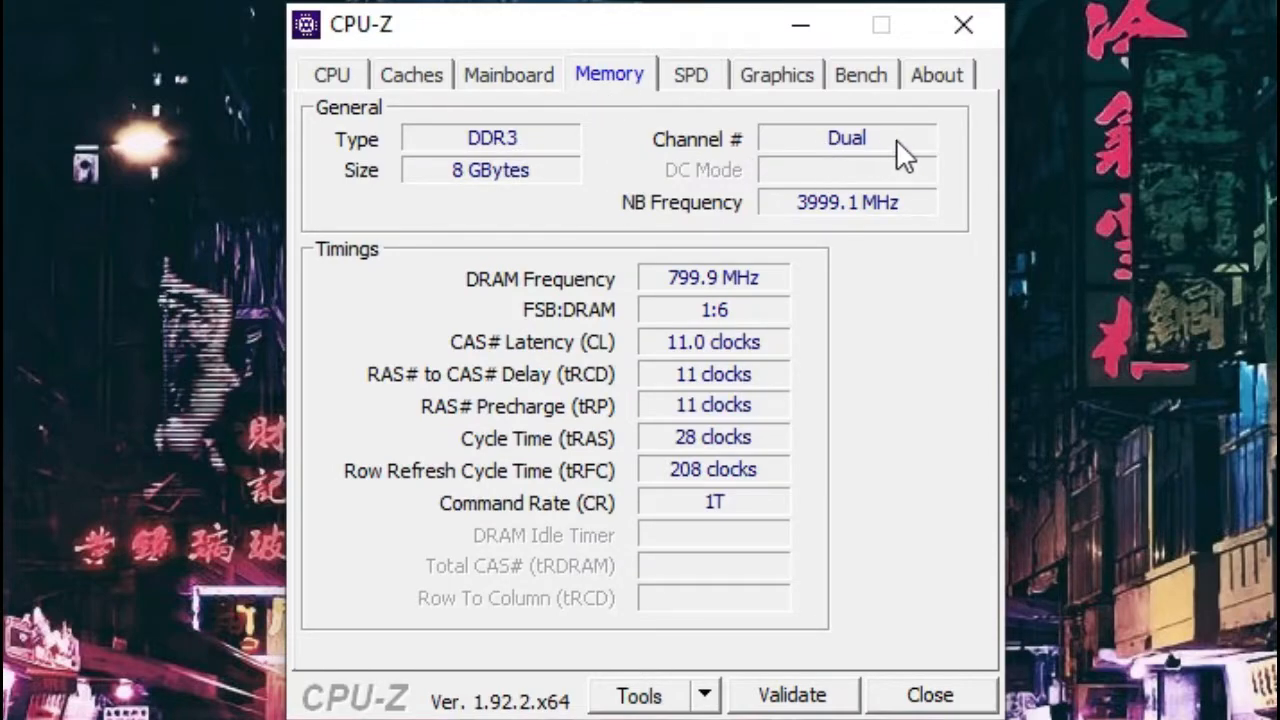
mouse_move(852, 168)
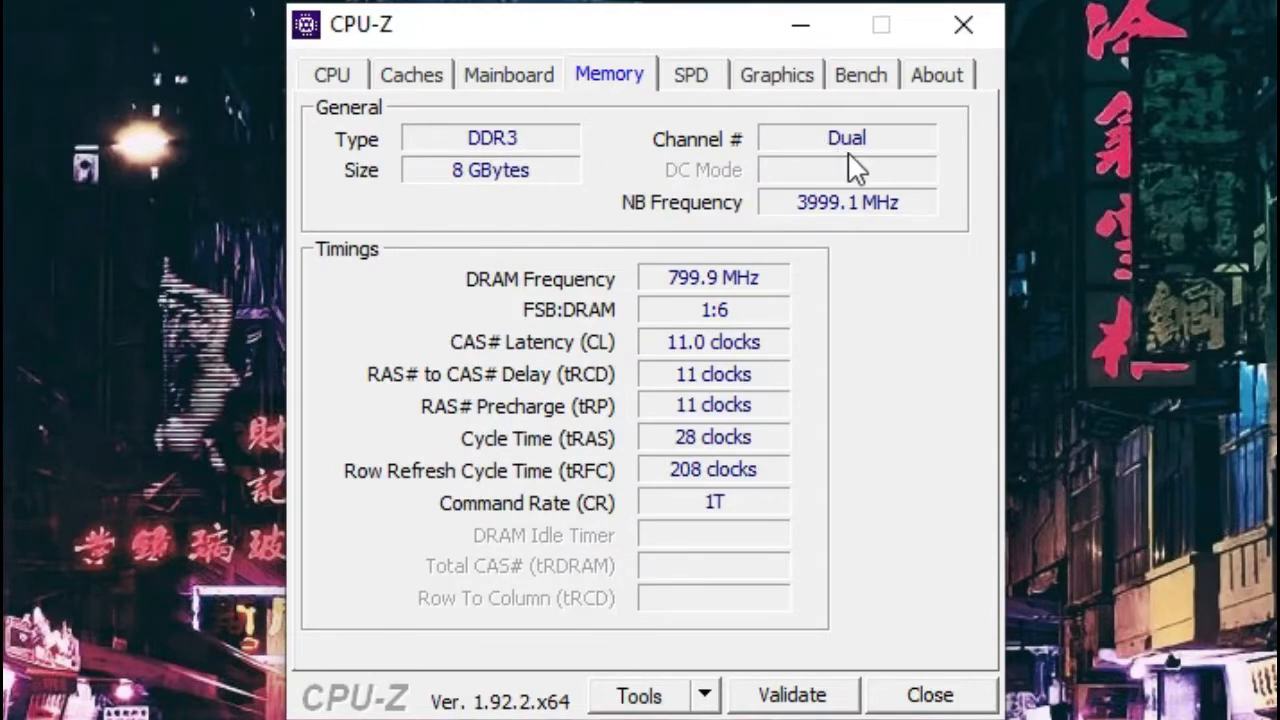
mouse_move(1090, 210)
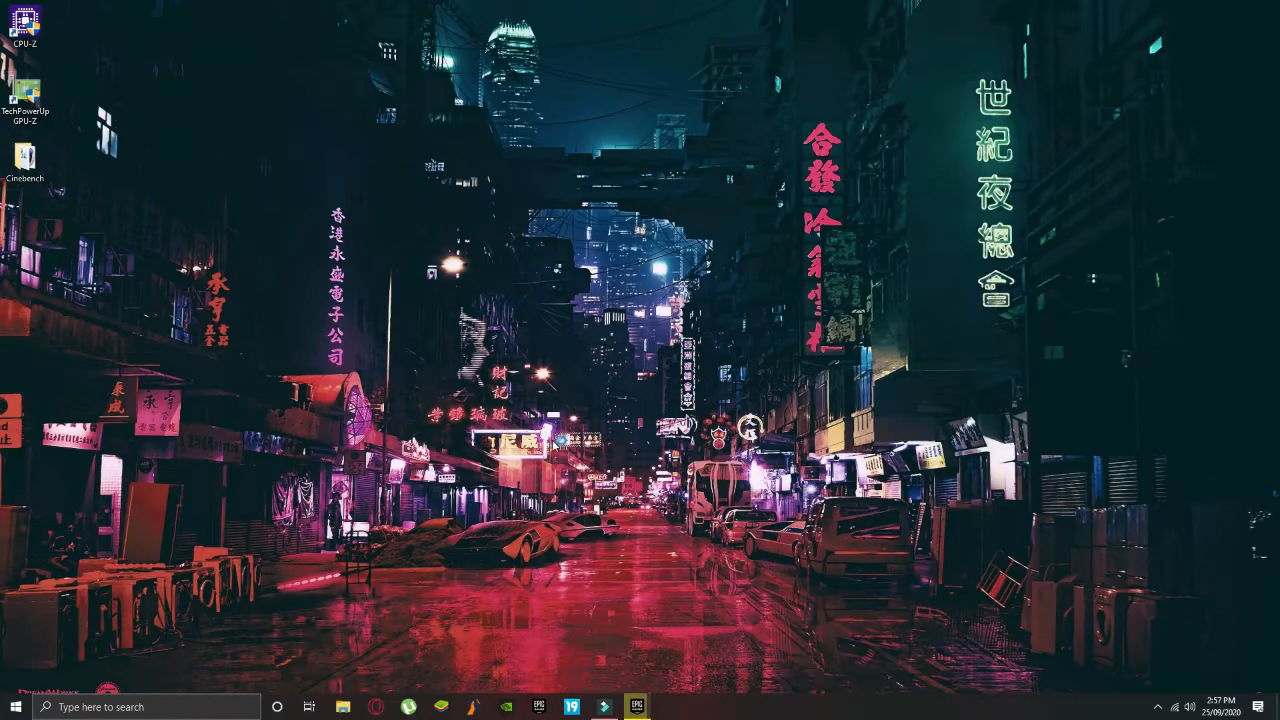
- Inspect the GeForce GTX 1050 with 2 GB GDDR5 in GPU-Z, then close it
double_click(24, 78)
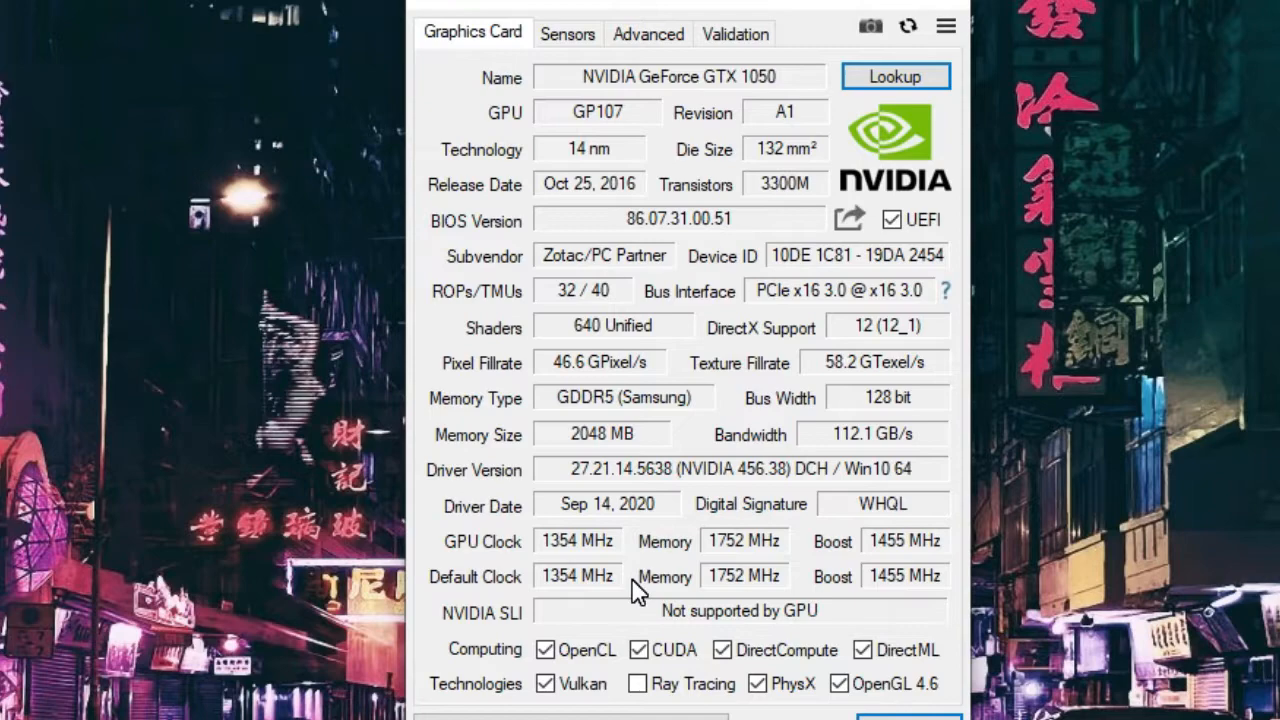
mouse_move(656, 124)
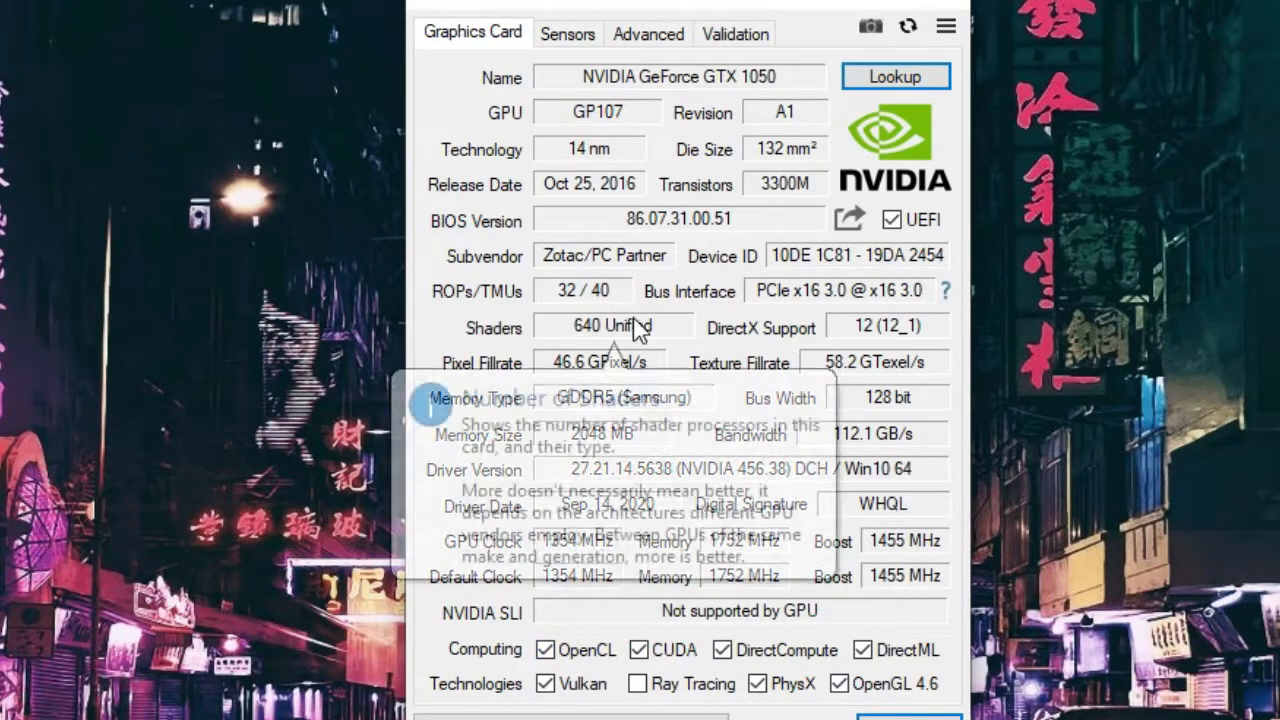
left_click(568, 32)
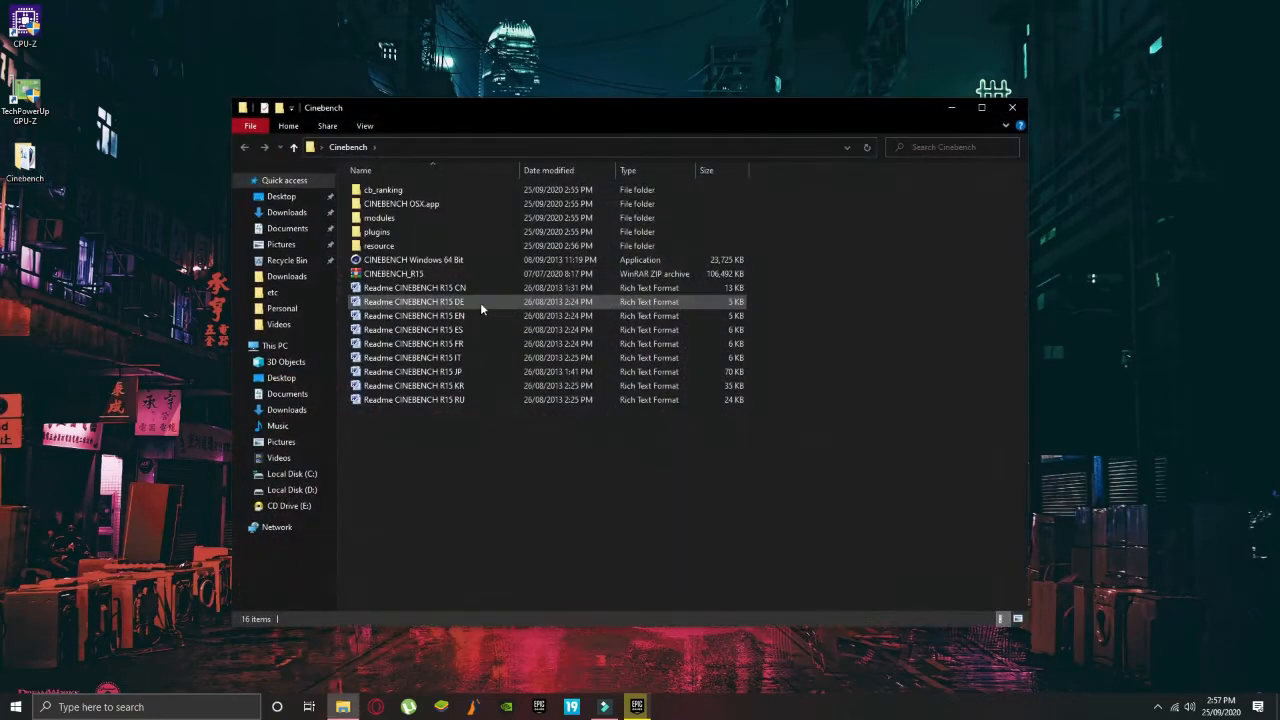
- Launch CINEBENCH Windows 64 Bit from the Cinebench folder
left_click(412, 260)
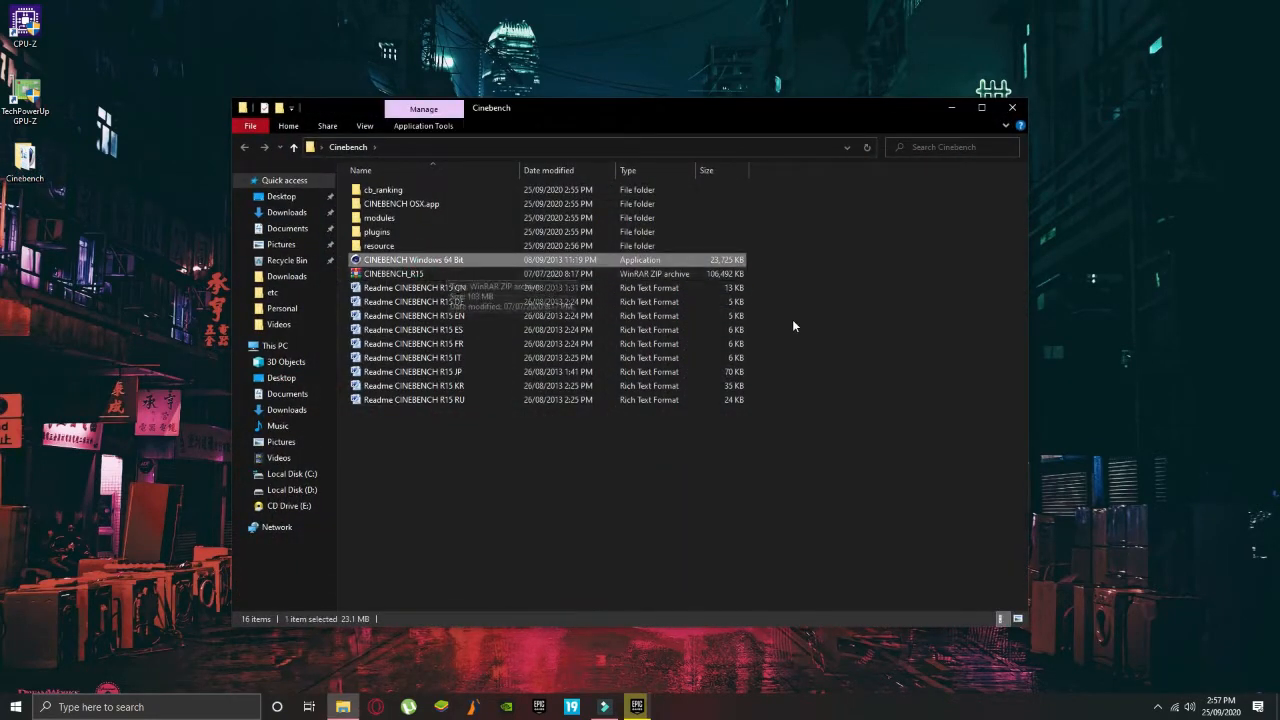
double_click(412, 260)
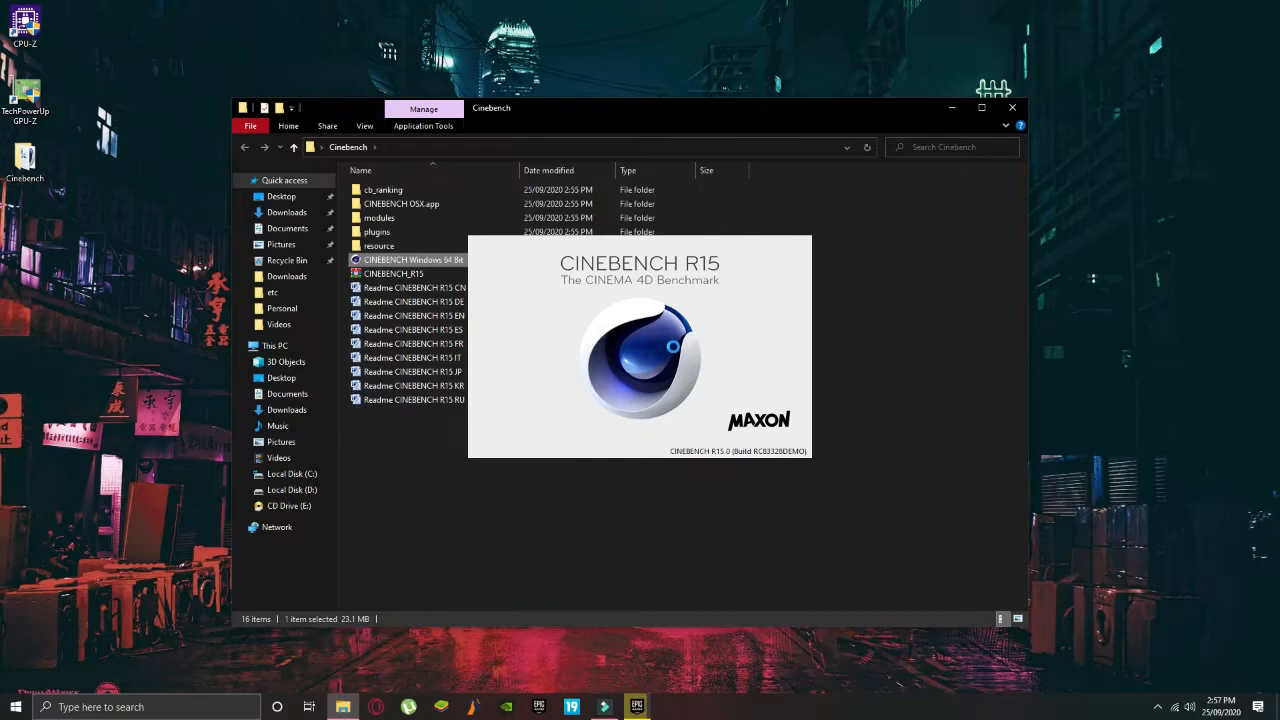
double_click(412, 260)
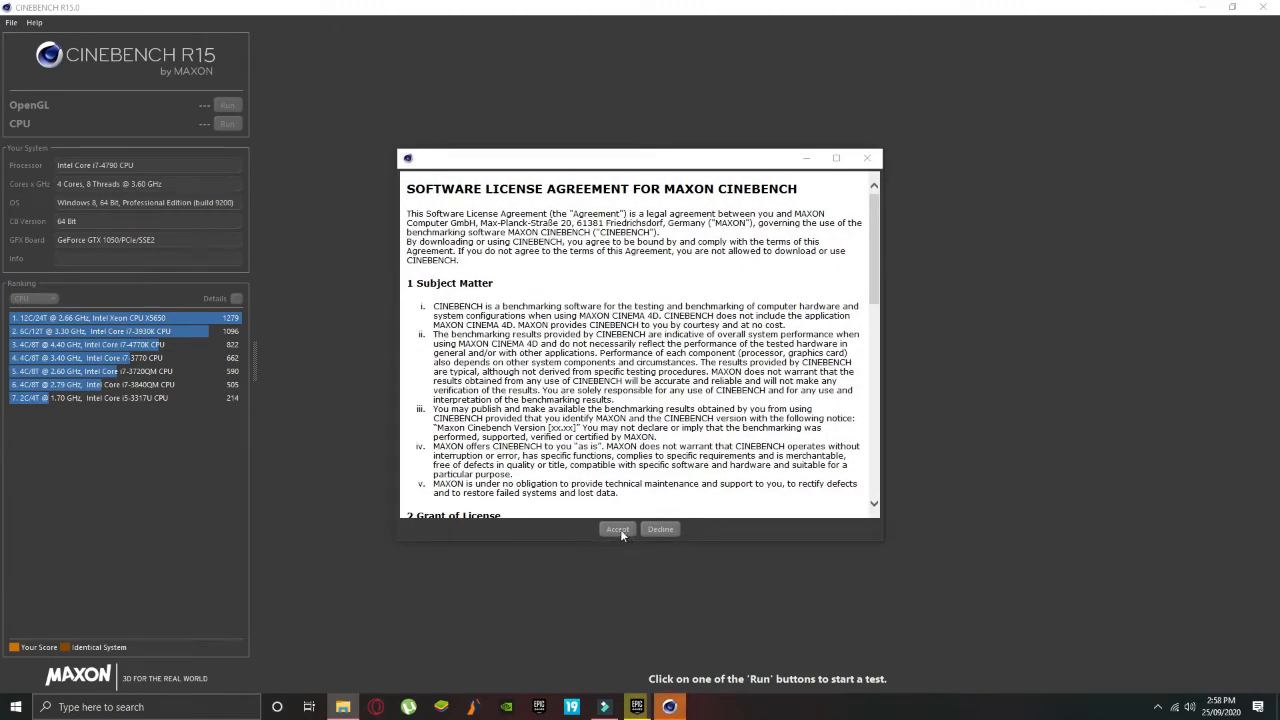
- Accept the license agreement and start the CPU render test
left_click(616, 528)
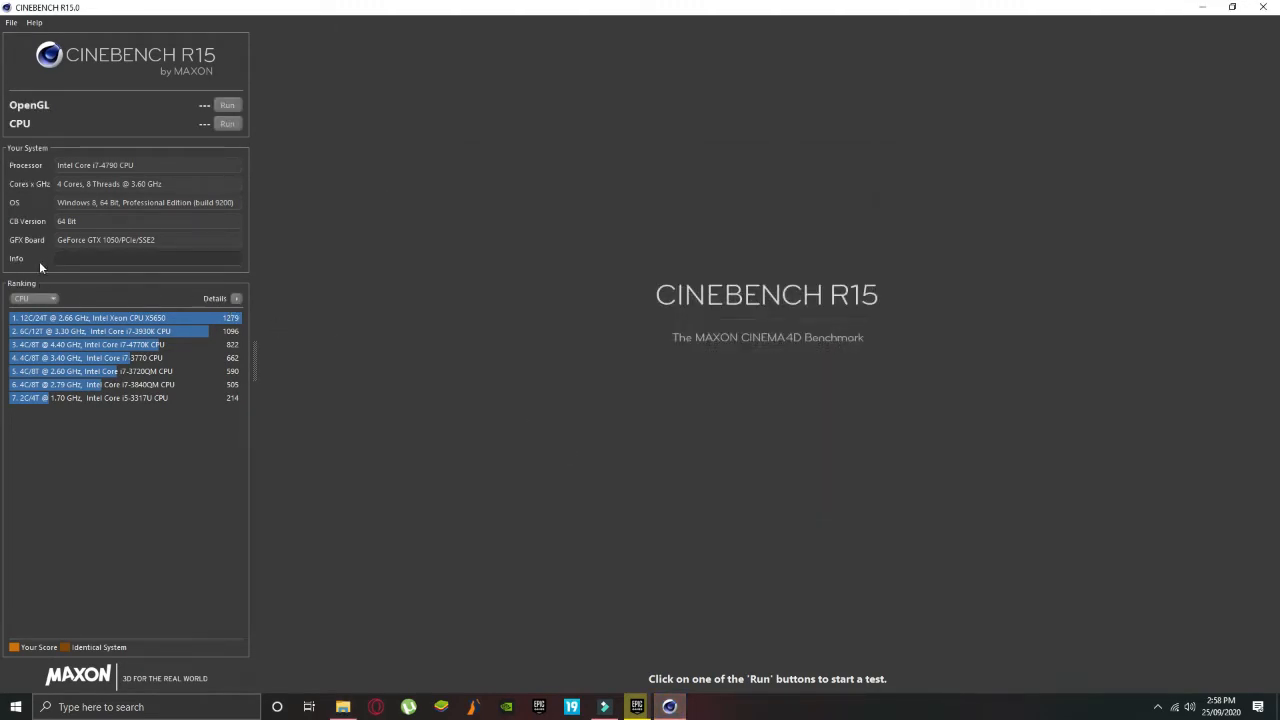
mouse_move(188, 166)
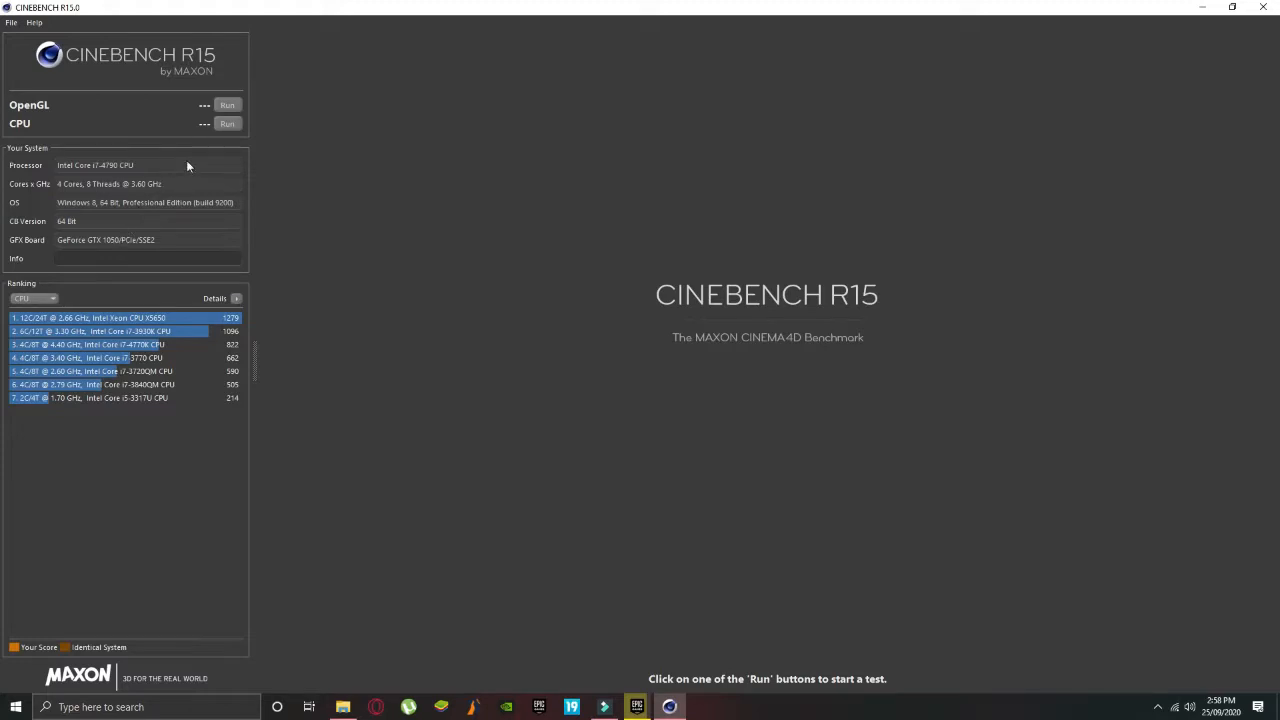
left_click(228, 124)
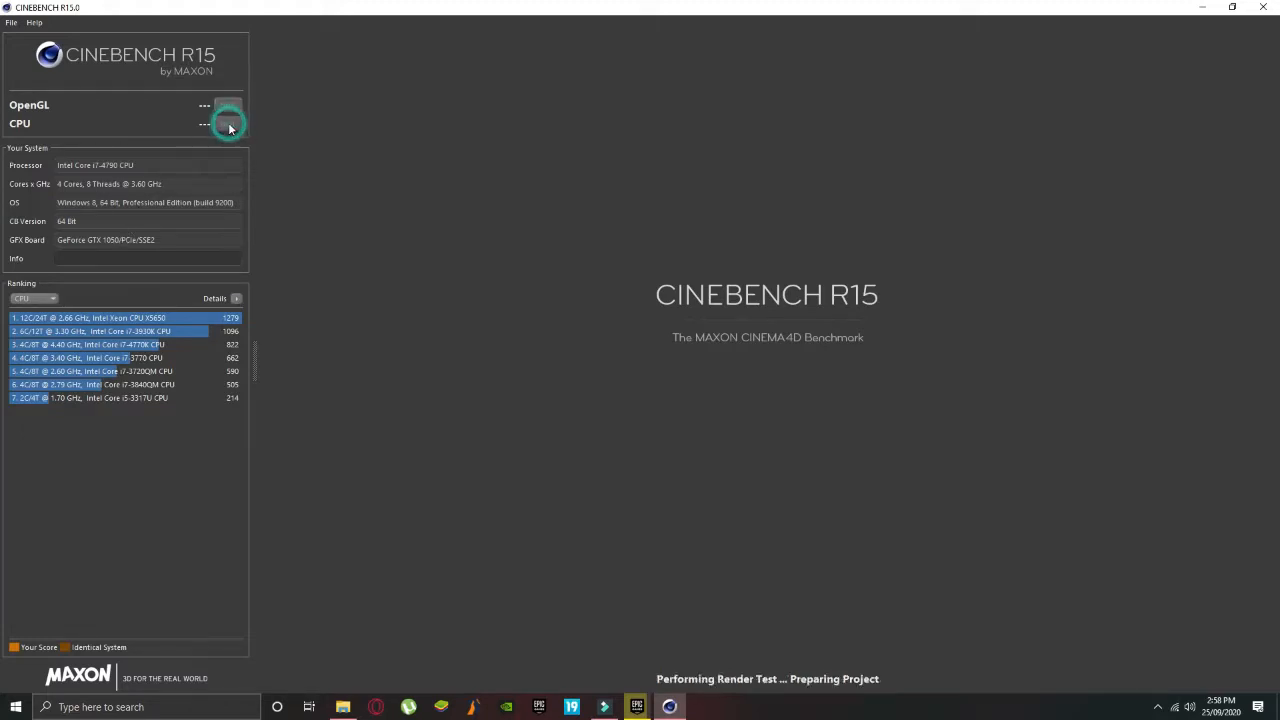
left_click(228, 124)
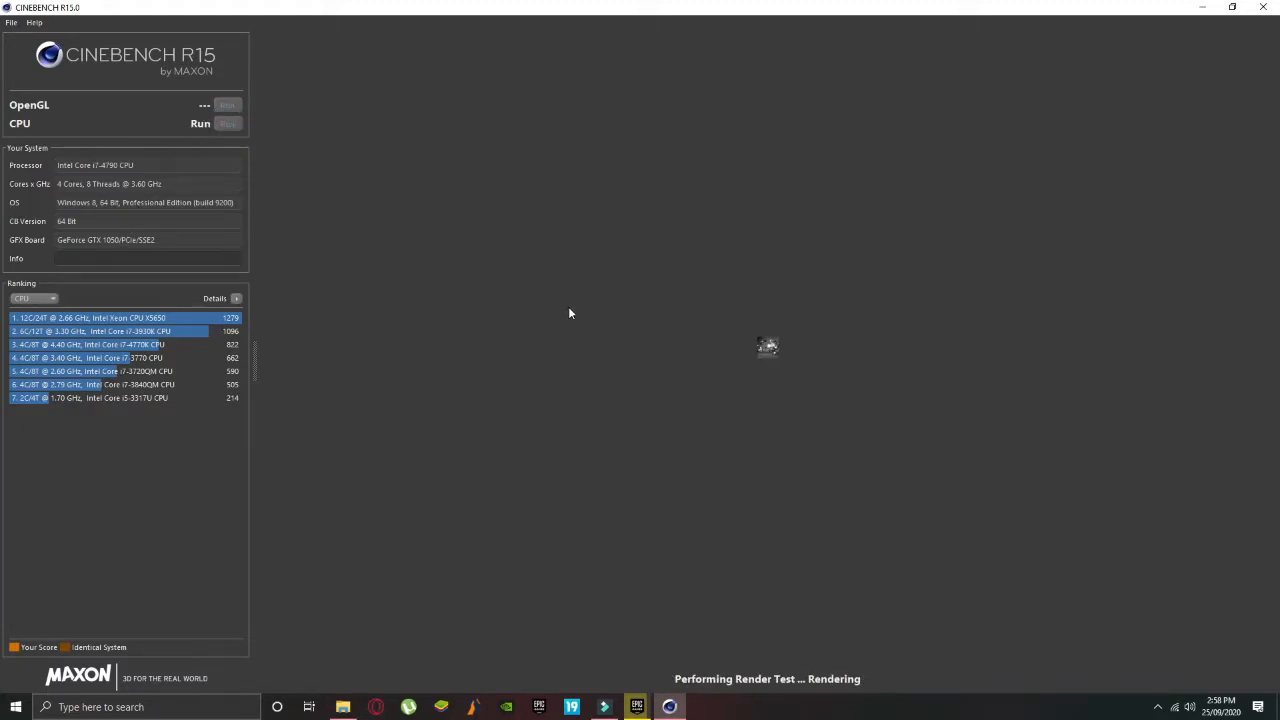